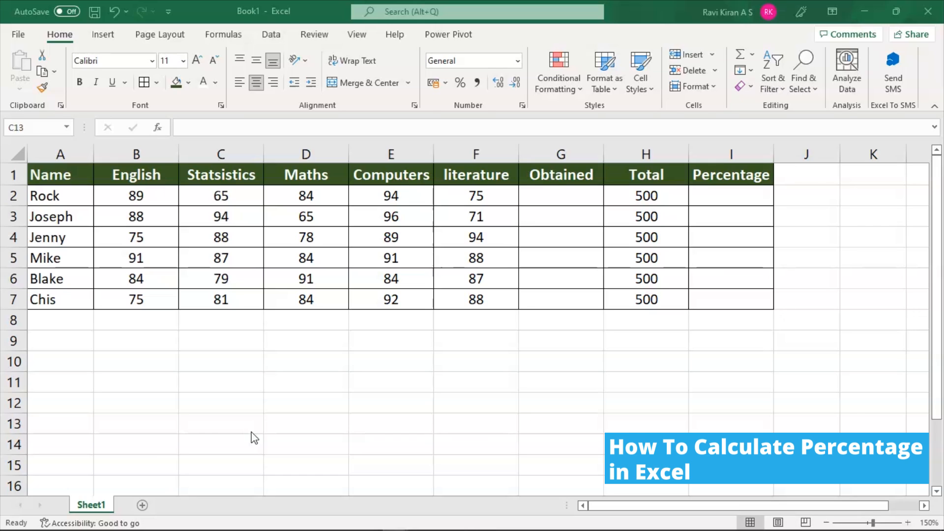
mouse_move(551, 195)
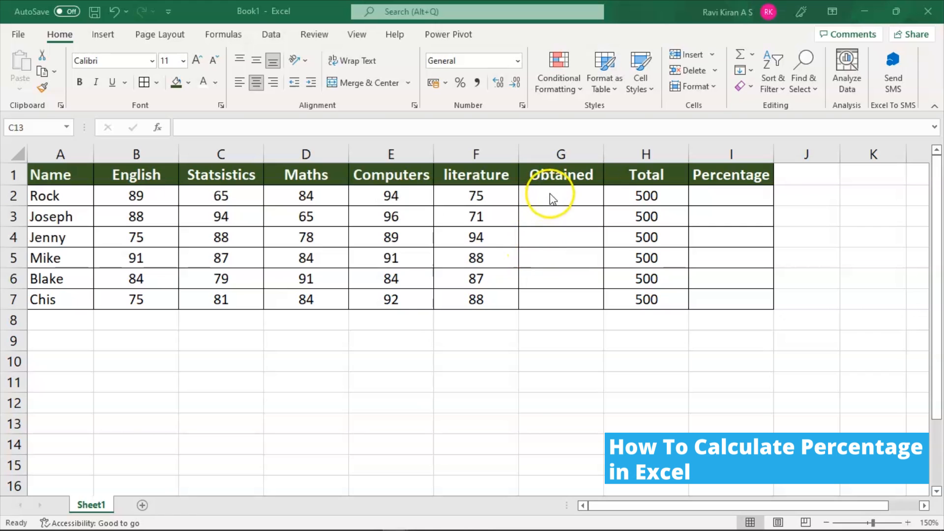
- Total Rock's five subject marks in G2 with =SUM(B2:F2), giving 407
click(560, 195)
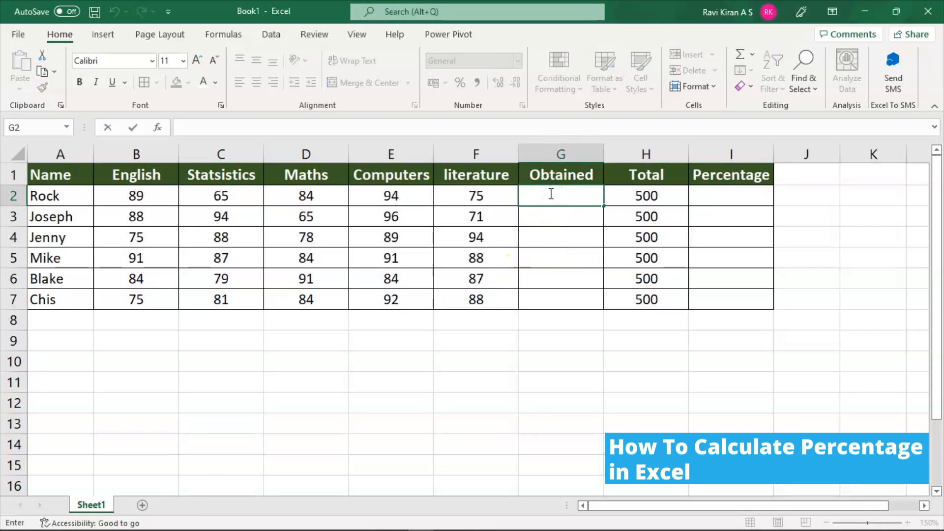
text(=S)
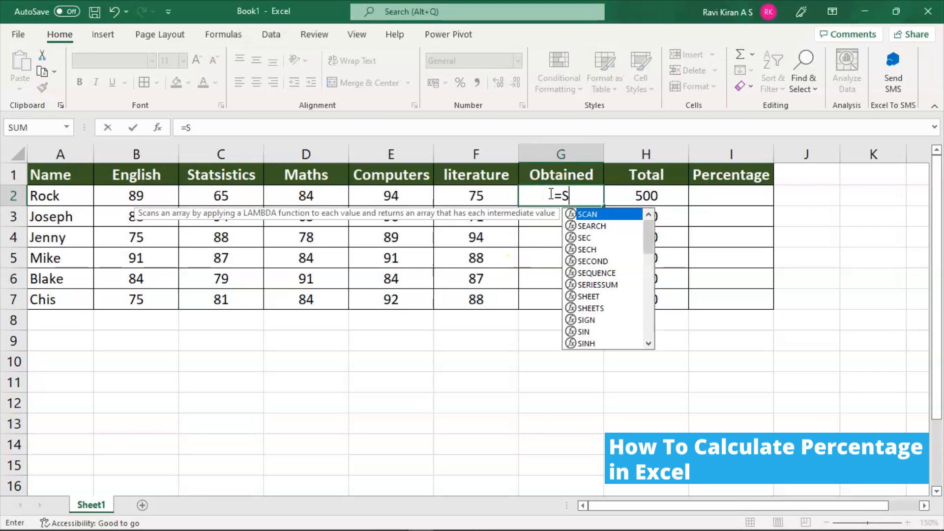
text(U)
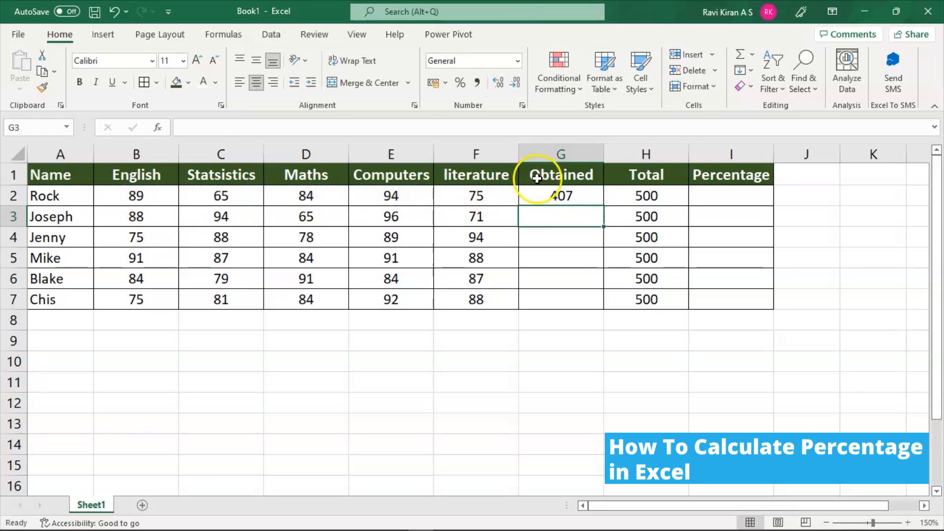
click(560, 195)
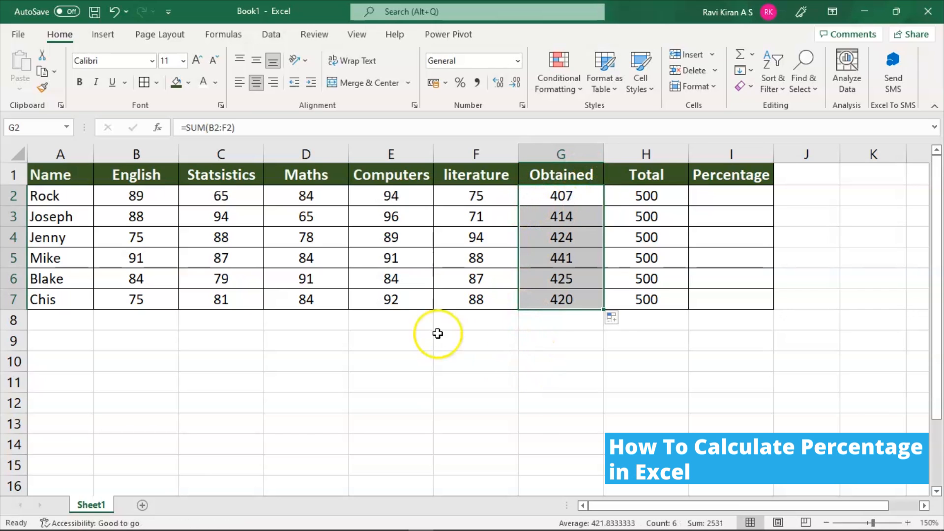
mouse_move(560, 205)
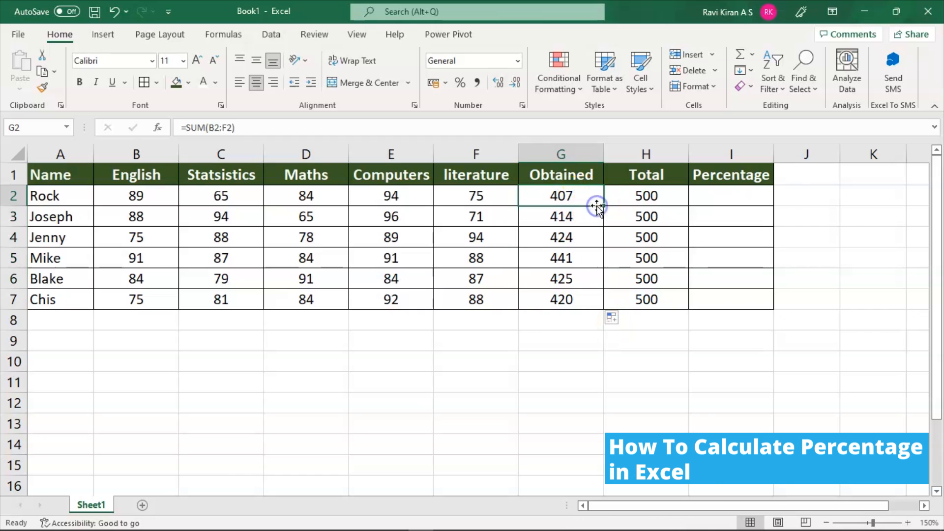
- With Obtained totals filled to G7, move to Rock's Percentage cell I2
click(390, 464)
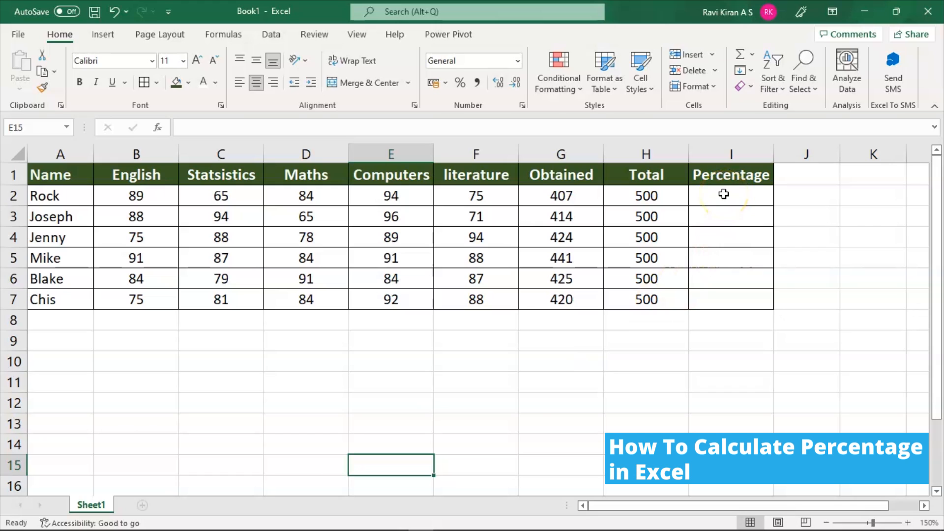
click(731, 195)
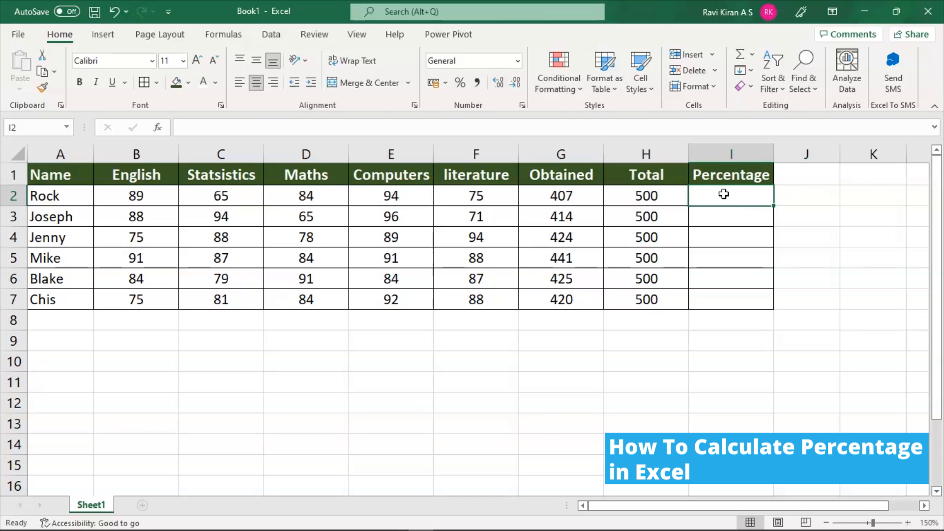
- Compute Rock's percentage in I2 as =G2/H2, showing 0.814
text(=)
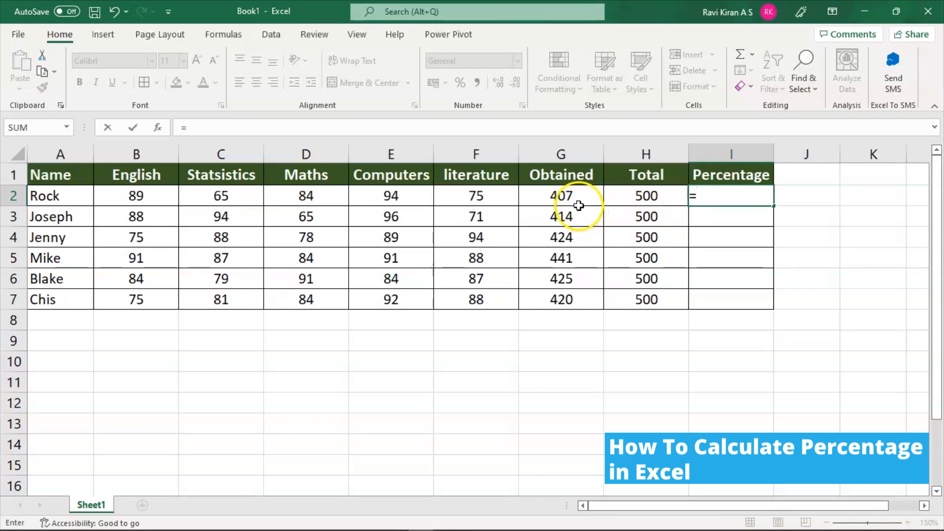
click(560, 196)
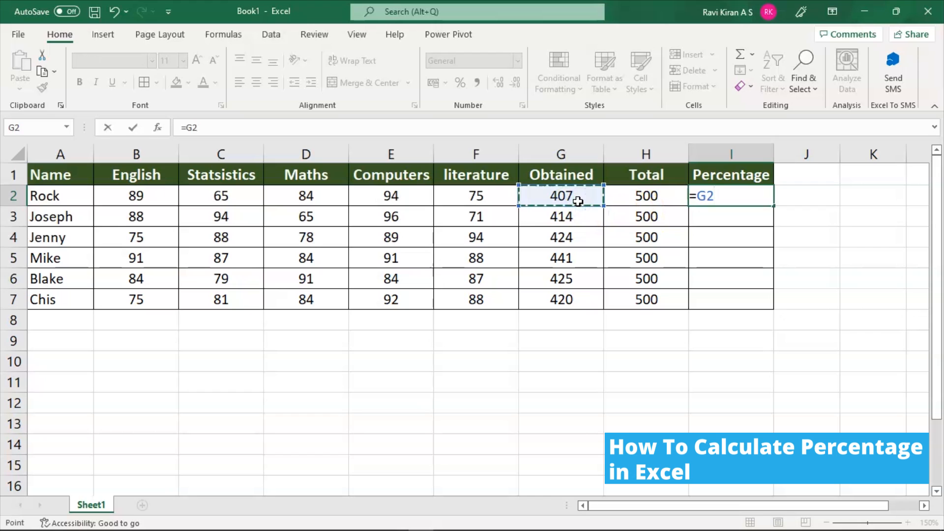
click(645, 195)
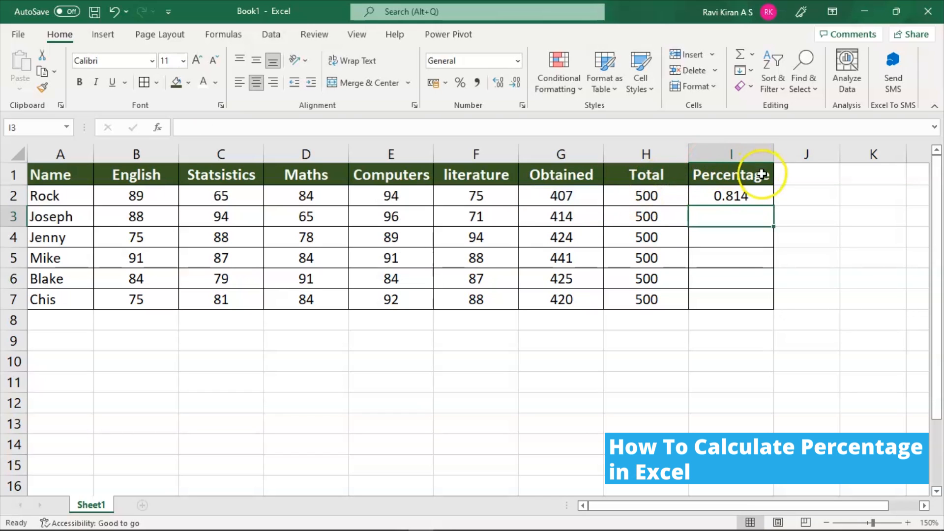
click(731, 196)
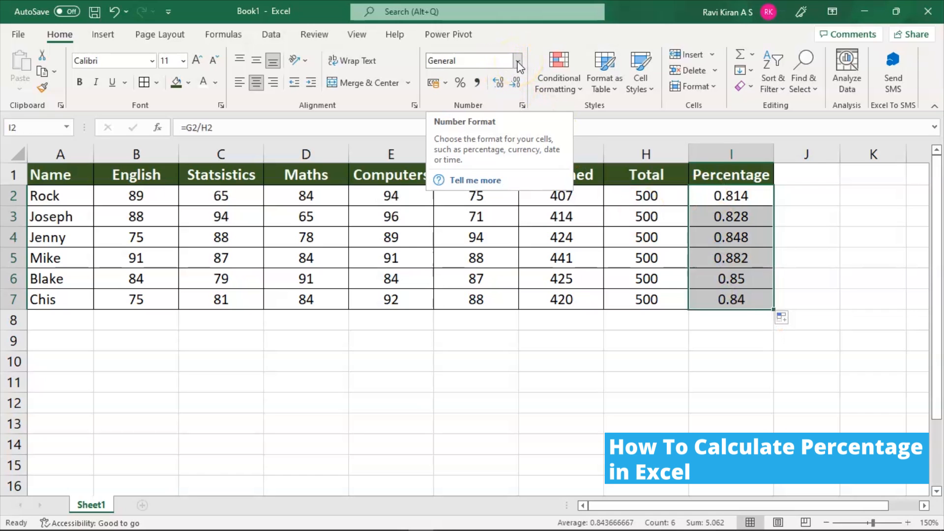
mouse_move(459, 82)
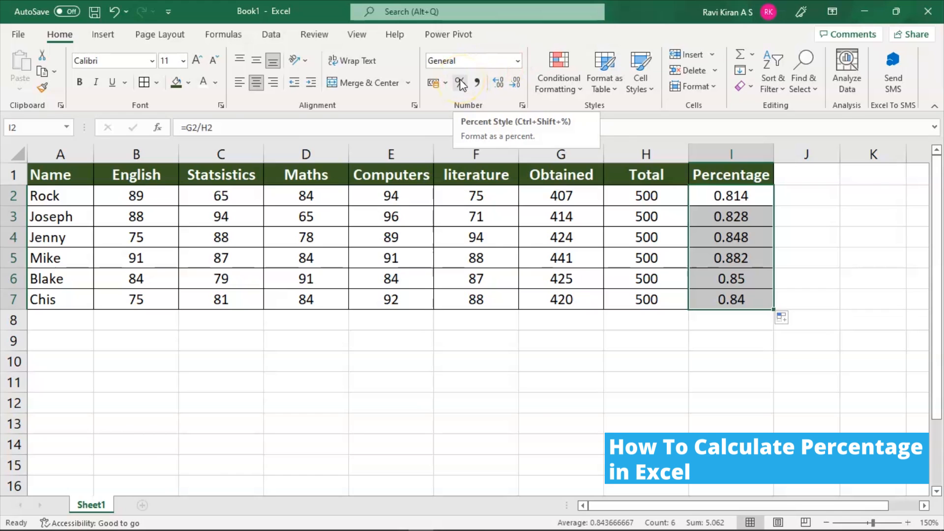
- Format the filled Percentage column I2:I7 as whole percents, 81% to 88%
click(459, 83)
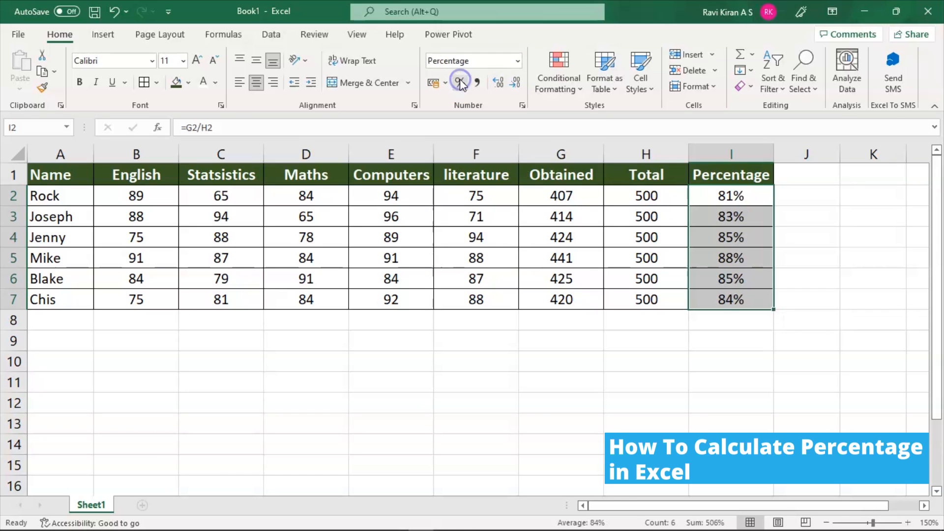